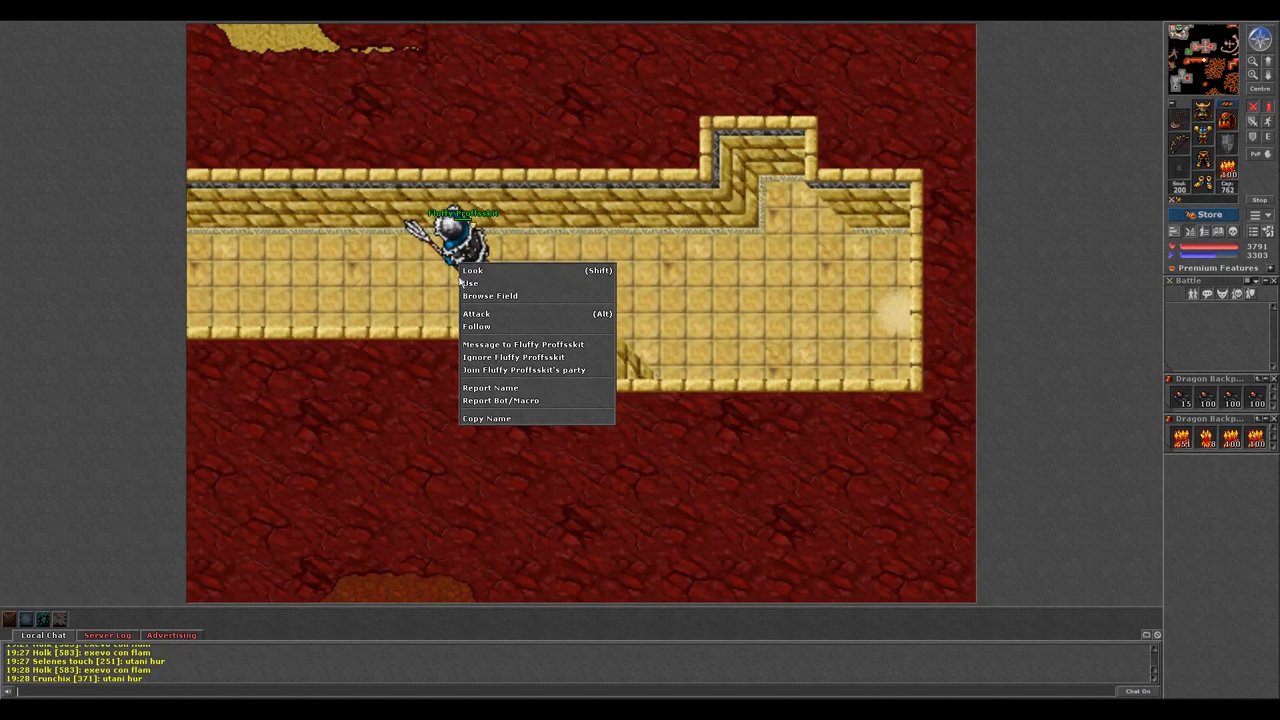
- Confirm the 'You are Dead' notice with Ok to respawn at the town temple
left_click(524, 370)
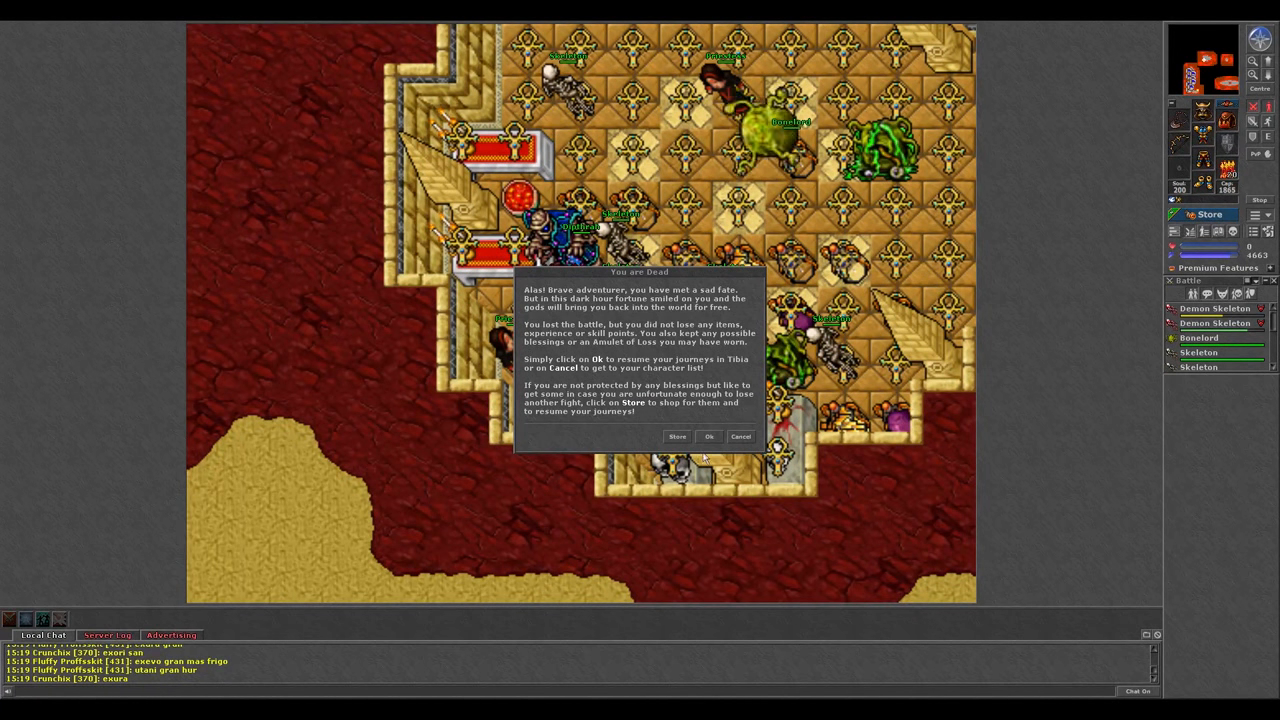
left_click(709, 436)
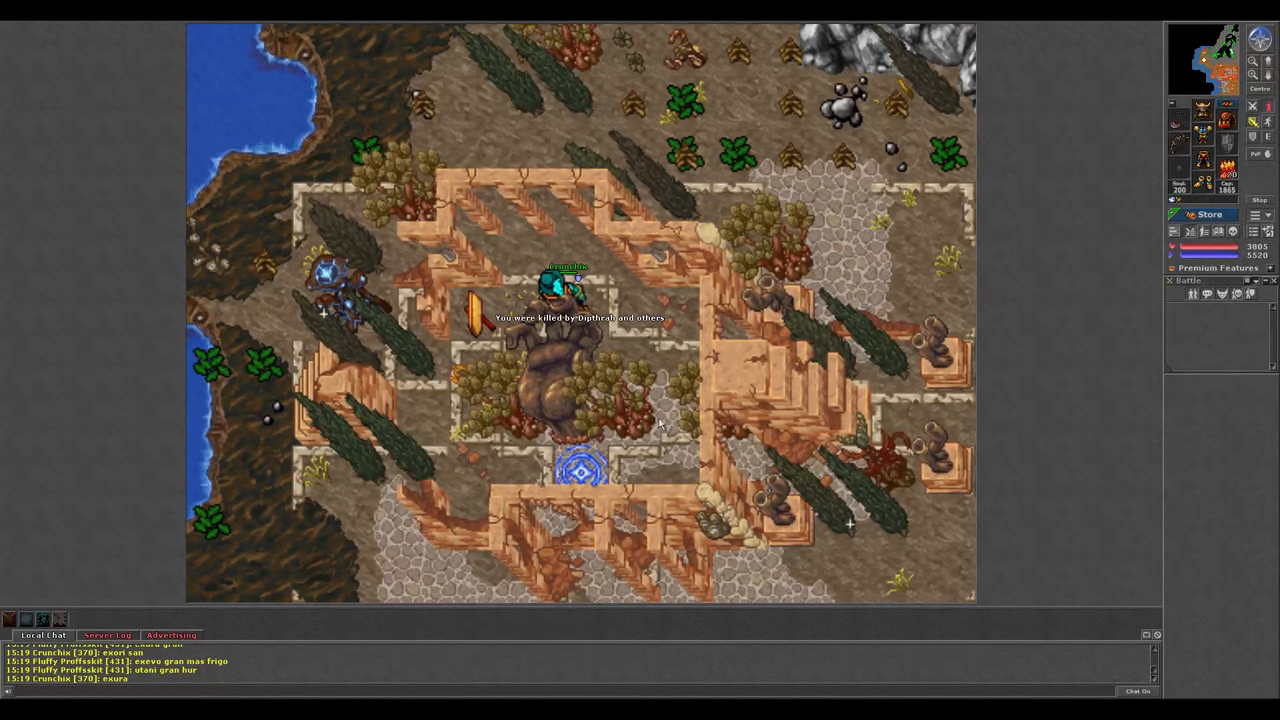